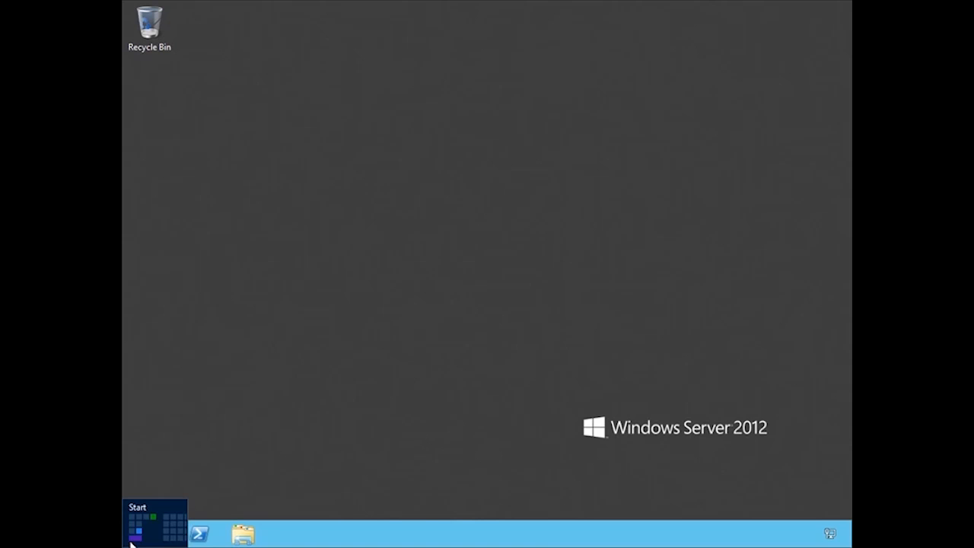
# Launch Exchange Management Shell from a Start screen search for 'exchange'.
pyautogui.click(154, 523)
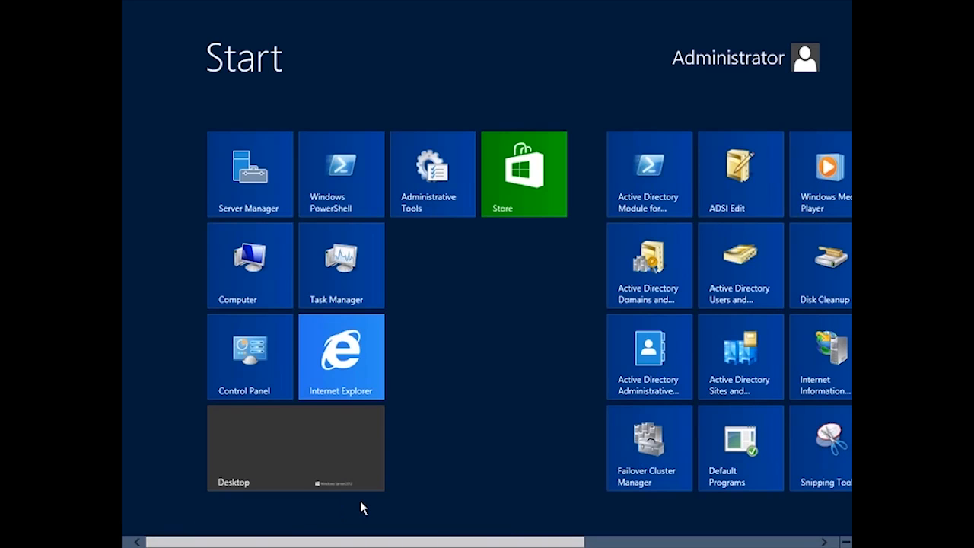
pyautogui.write('exchange')
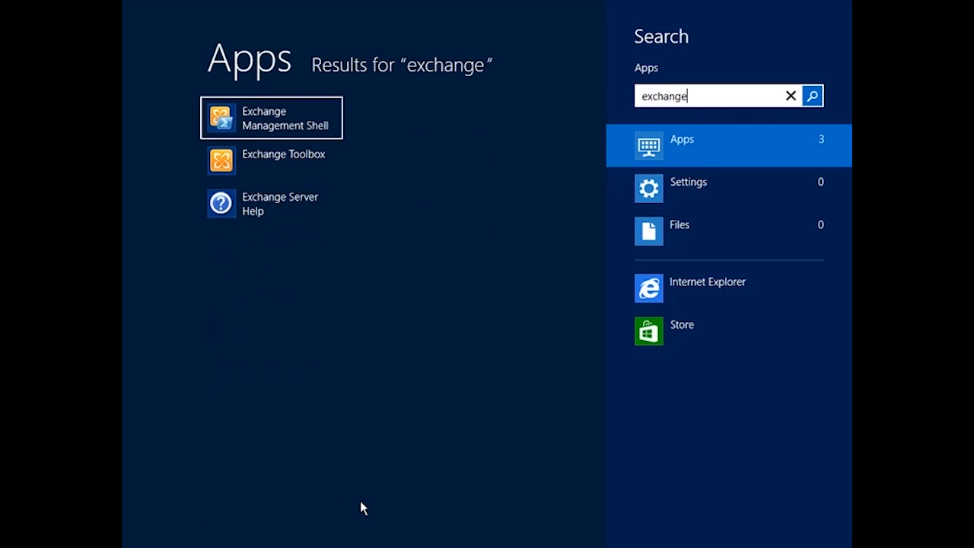
pyautogui.moveTo(263, 133)
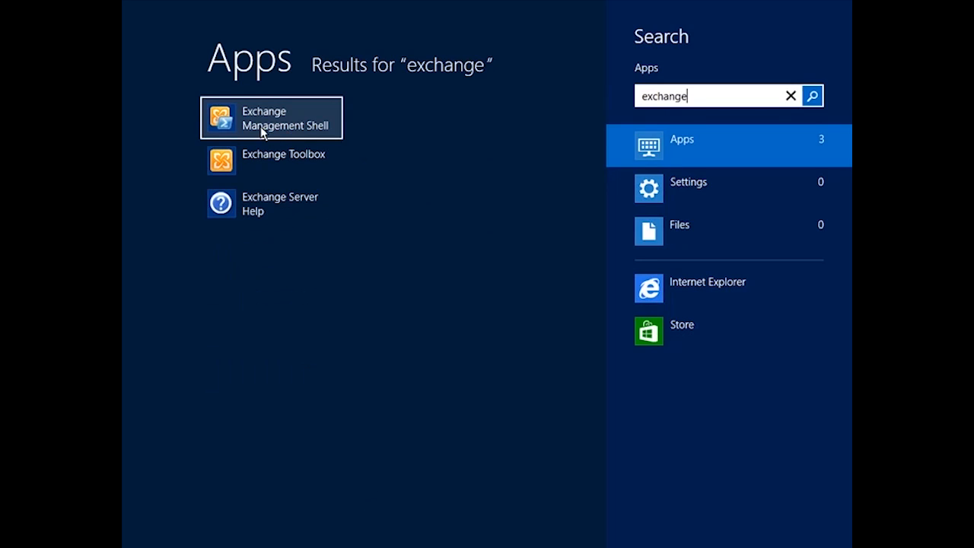
pyautogui.click(271, 118)
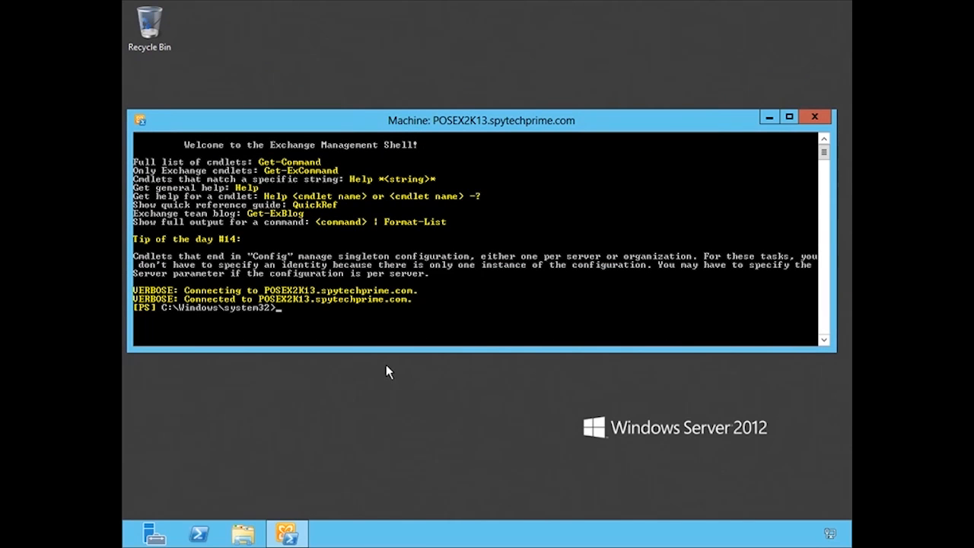
# Run Get-ExchangeServer to list the server's site, Mailbox role, Standard edition and version 15.0.
pyautogui.write('Get-')
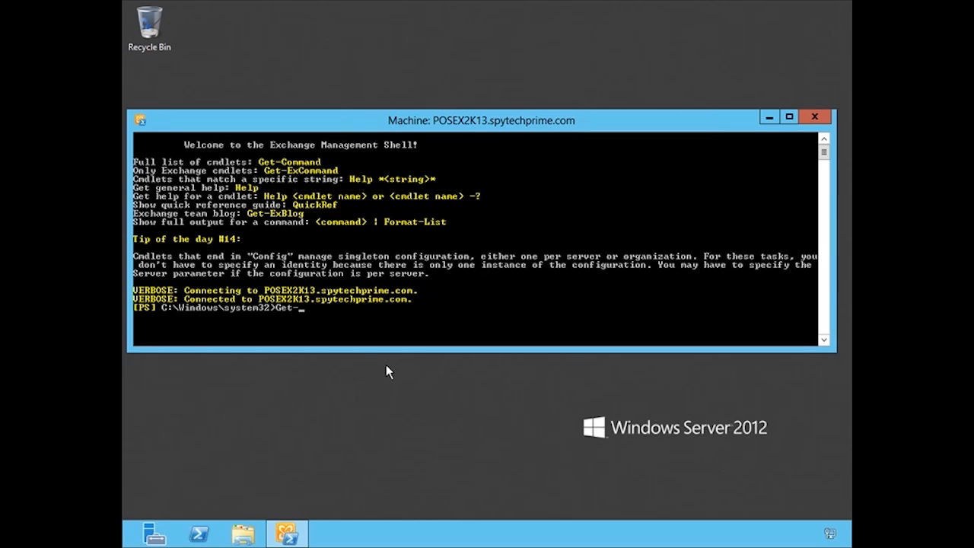
pyautogui.write('ExchangeServer')
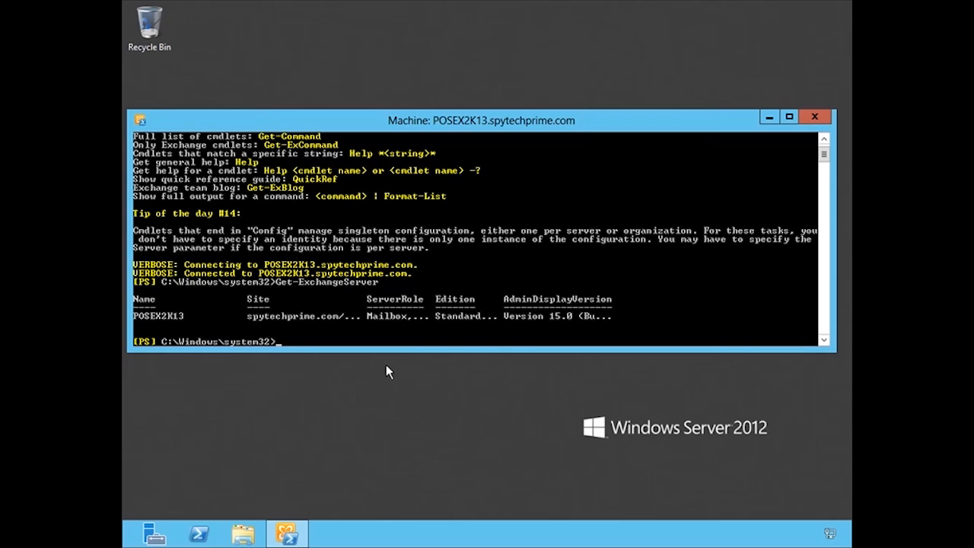
pyautogui.moveTo(388, 367)
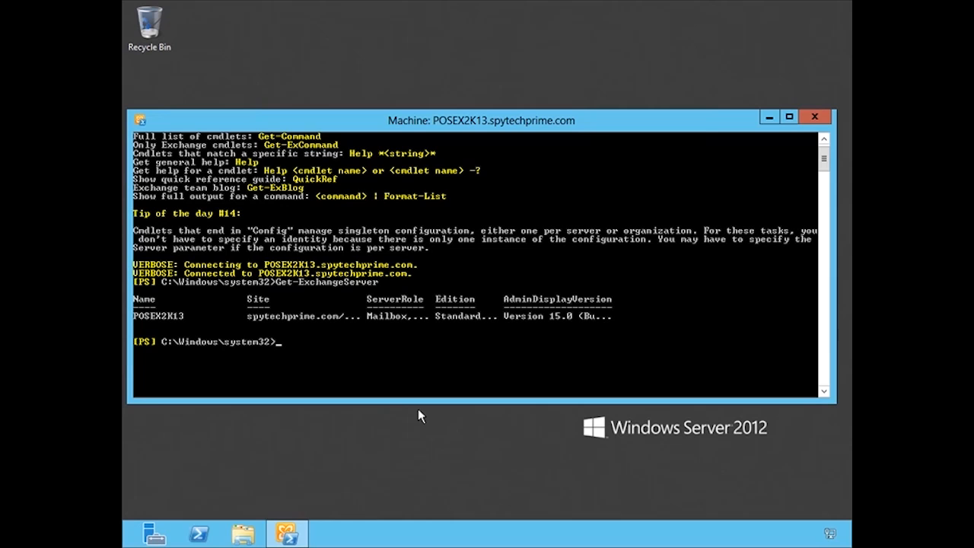
# Run Get-ExchangeServer | fl to show all server properties, including build 516.32.
pyautogui.write('Get-ExchangeServer |')
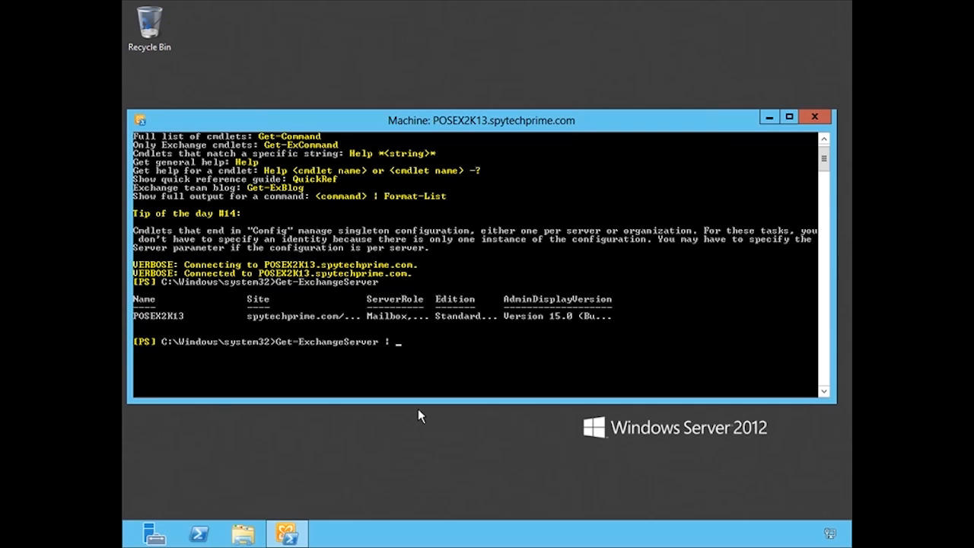
pyautogui.write('fl')
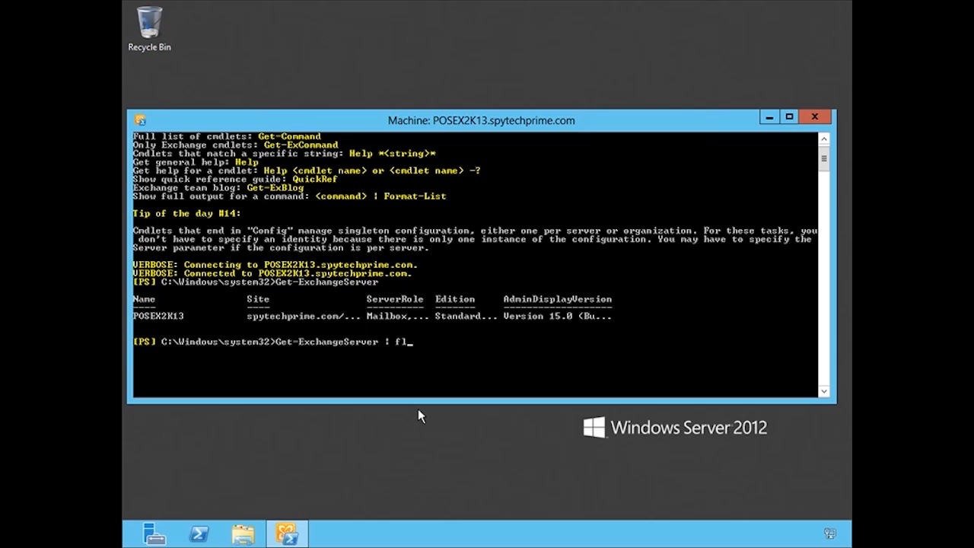
pyautogui.press('enter')
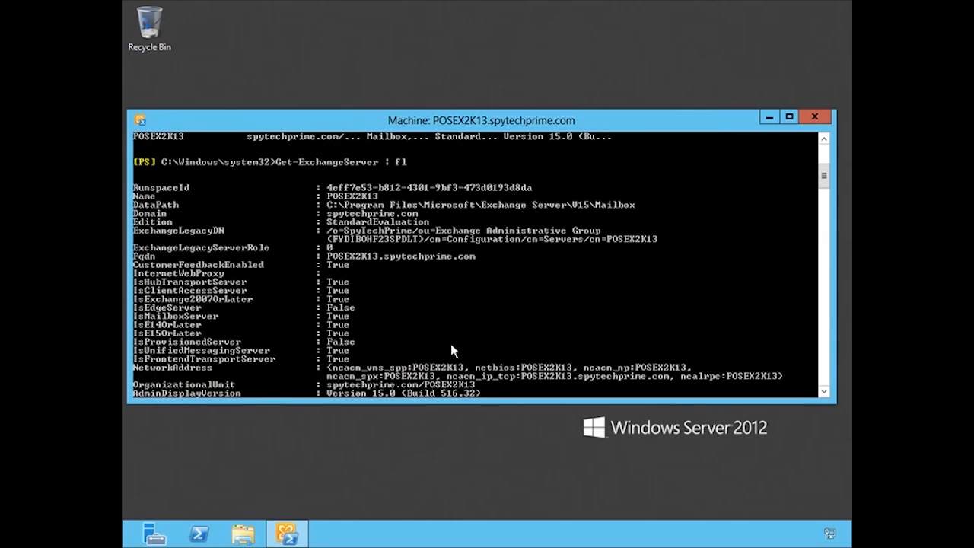
pyautogui.moveTo(351, 274)
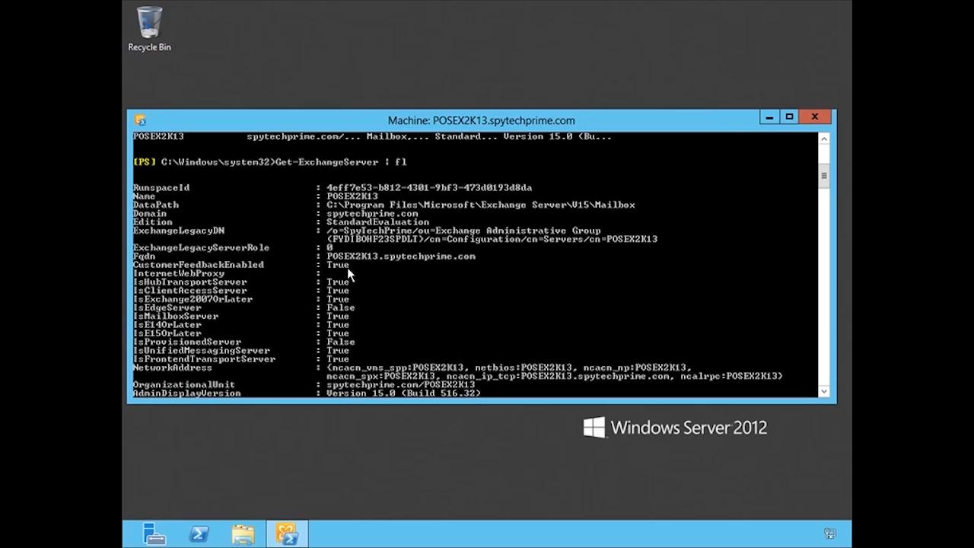
pyautogui.scroll(-3)
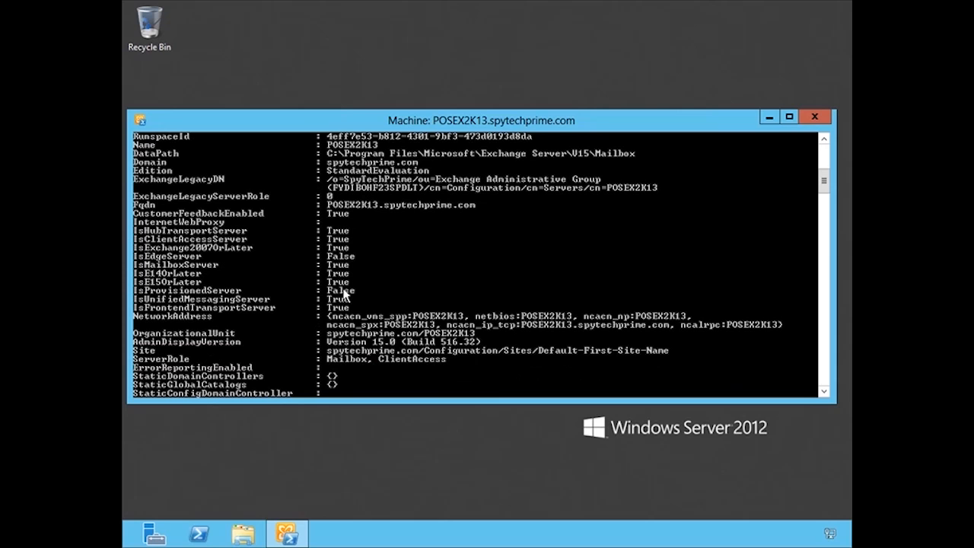
pyautogui.moveTo(335, 269)
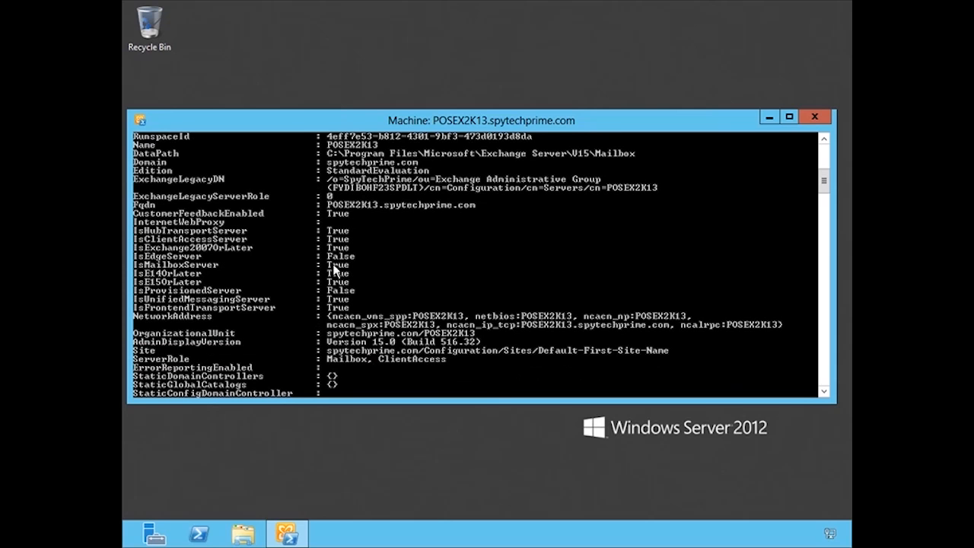
pyautogui.moveTo(350, 287)
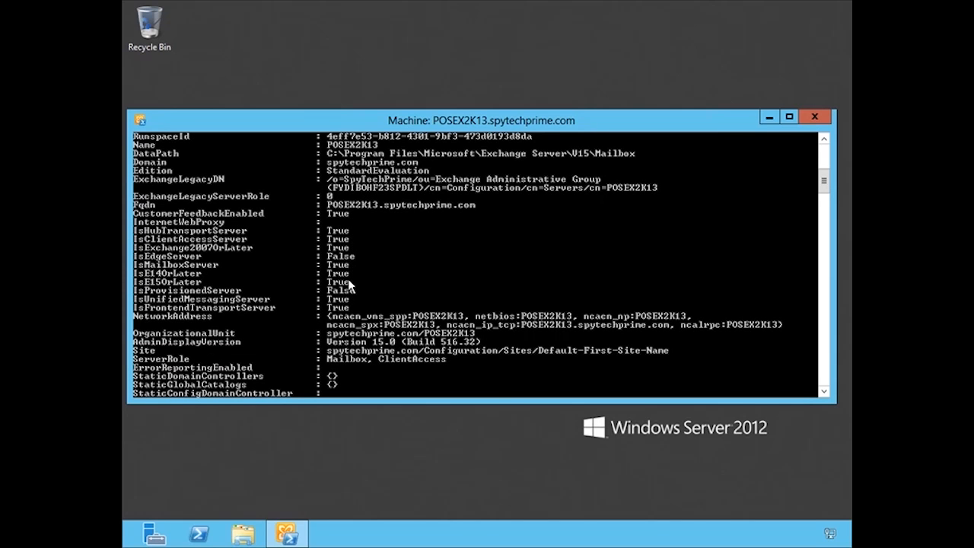
pyautogui.scroll(-3)
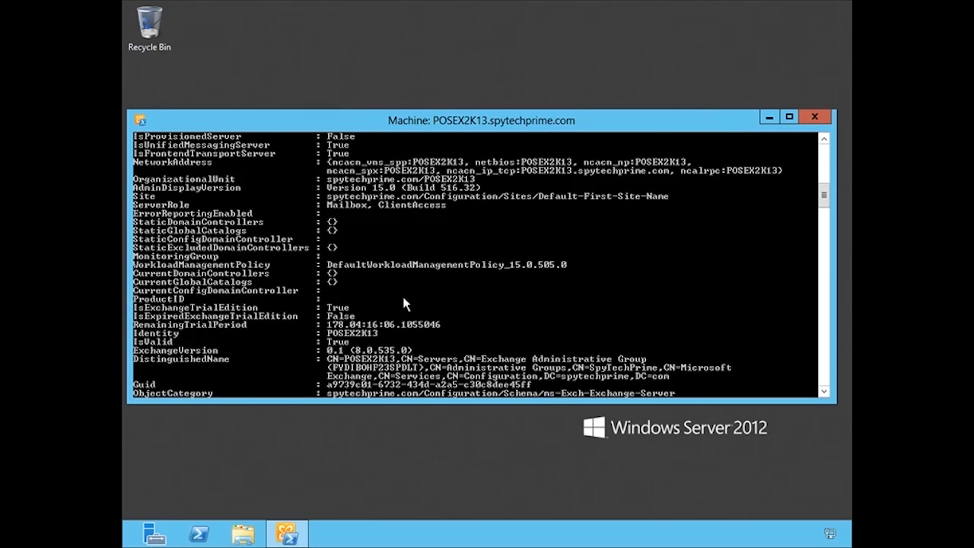
pyautogui.scroll(-3)
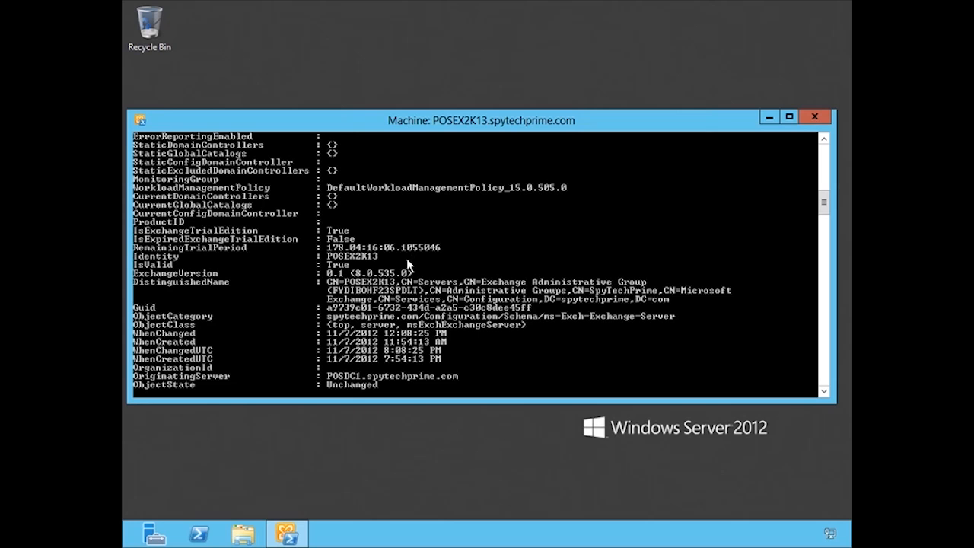
pyautogui.moveTo(407, 265)
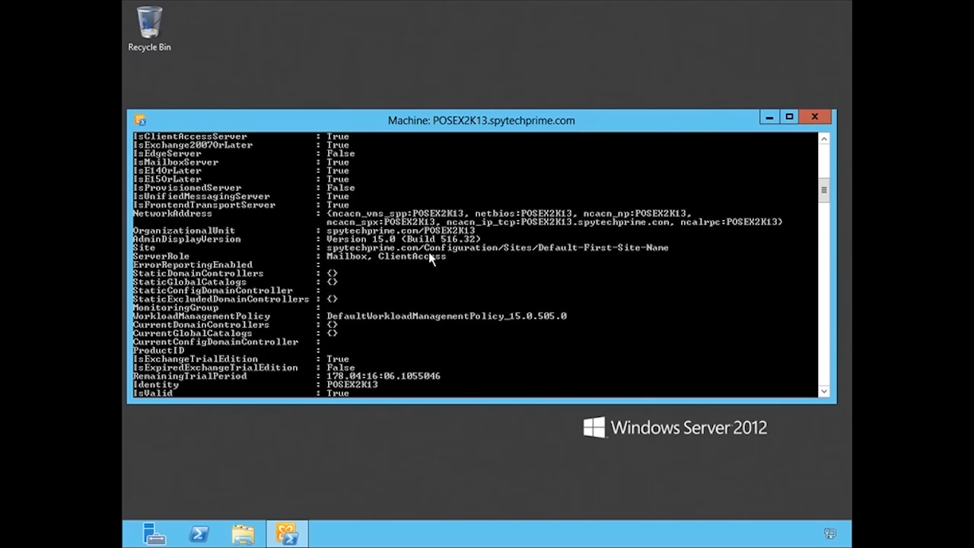
pyautogui.moveTo(423, 271)
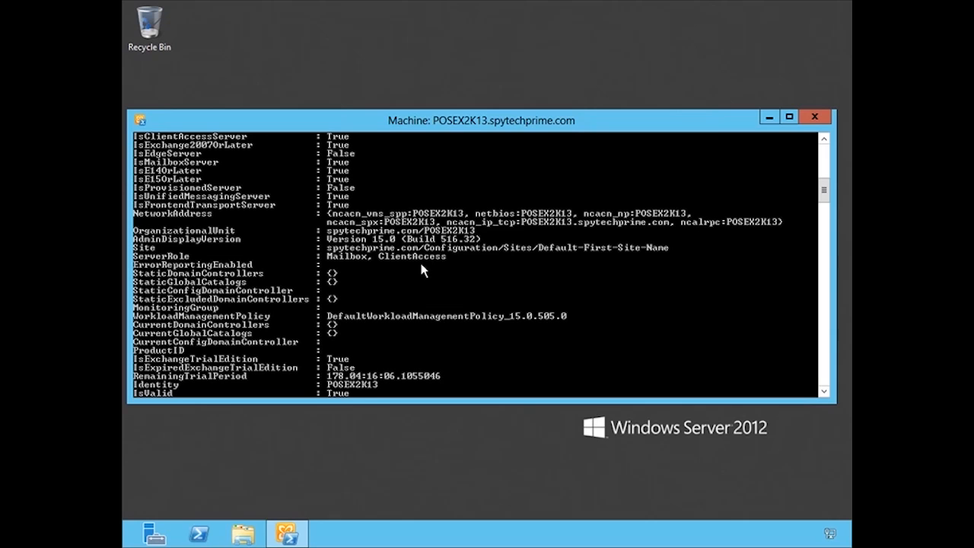
pyautogui.moveTo(404, 265)
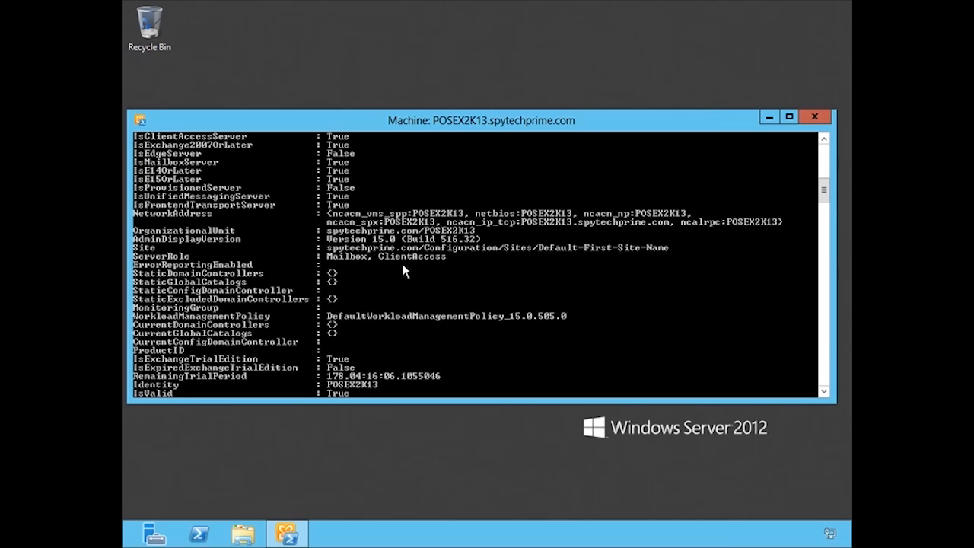
pyautogui.moveTo(430, 281)
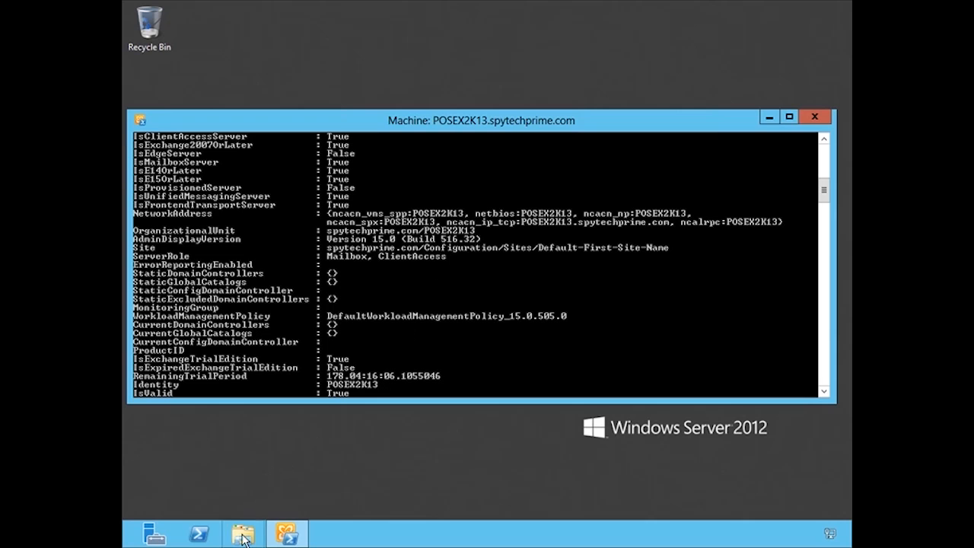
# Browse to Local Disk (C:) in File Explorer.
pyautogui.click(242, 533)
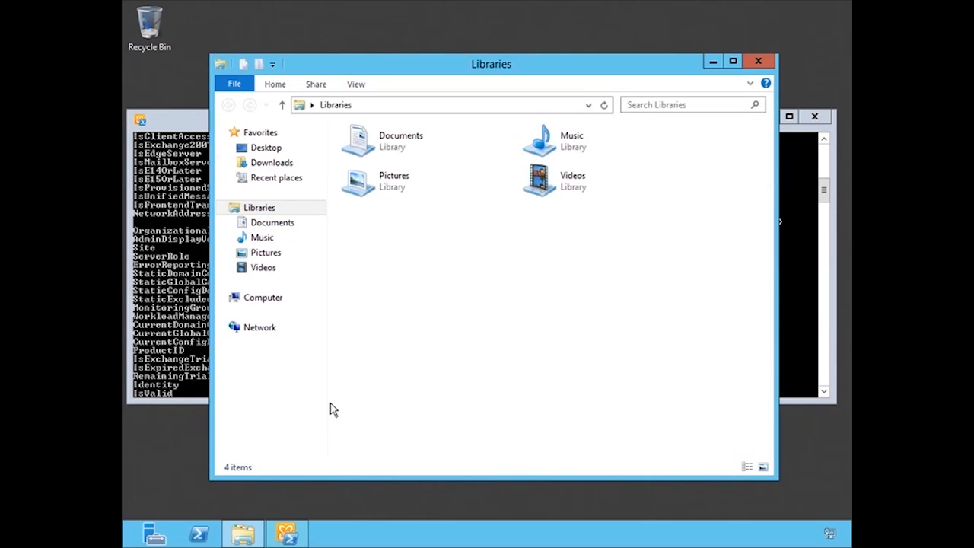
pyautogui.click(263, 297)
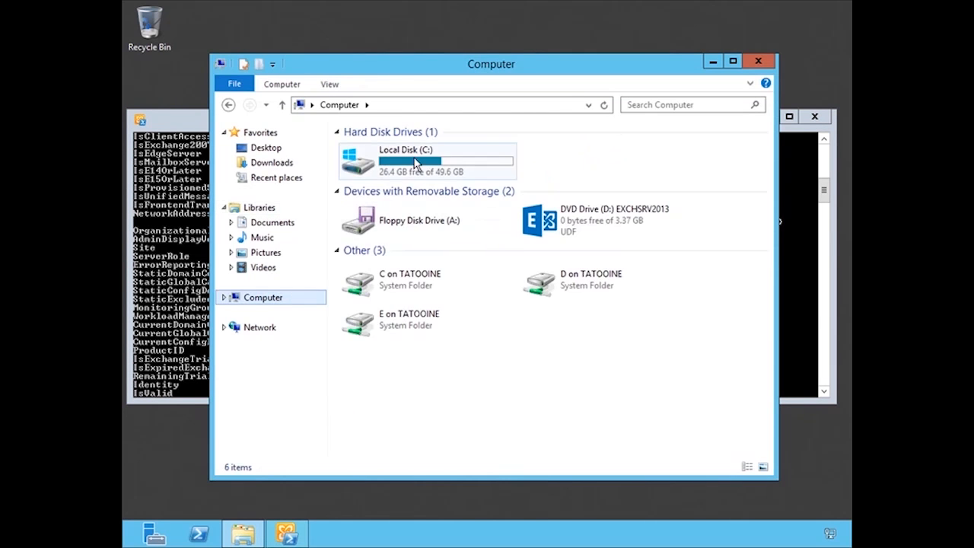
pyautogui.doubleClick(411, 156)
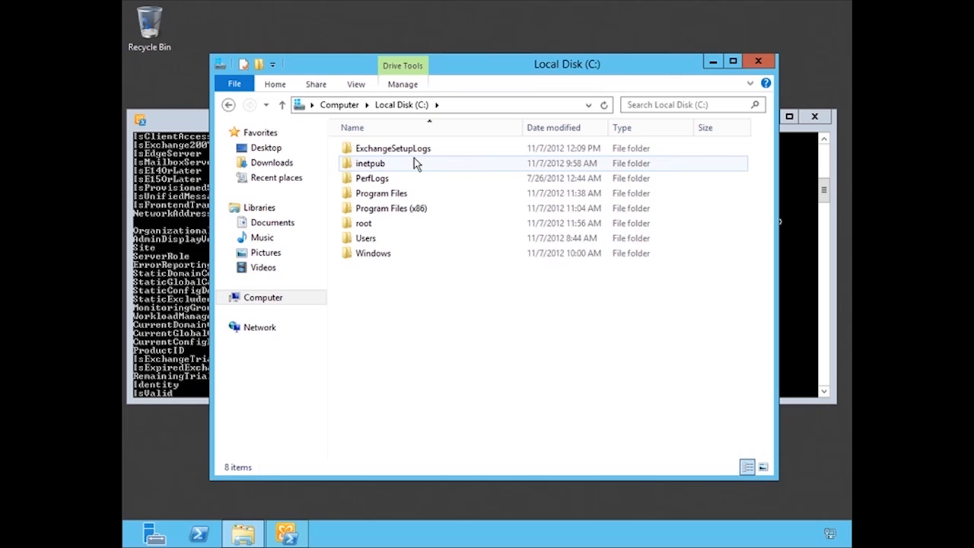
# Open the ExchangeSetup log from the ExchangeSetupLogs folder in Notepad.
pyautogui.click(393, 148)
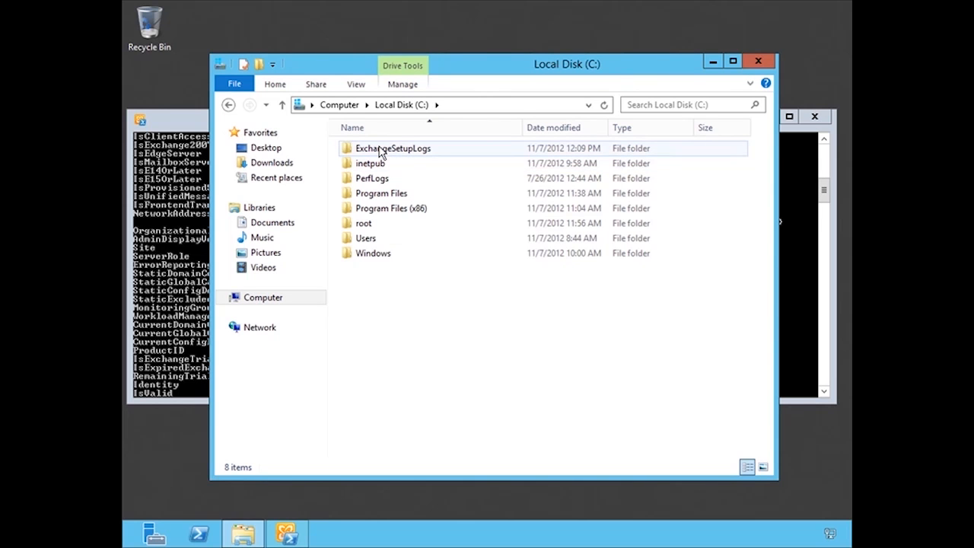
pyautogui.doubleClick(394, 148)
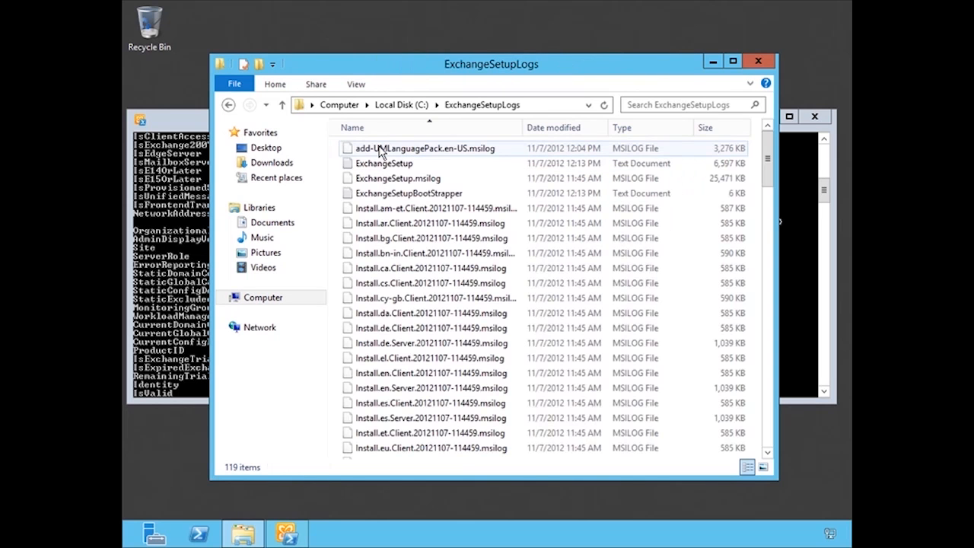
pyautogui.doubleClick(384, 163)
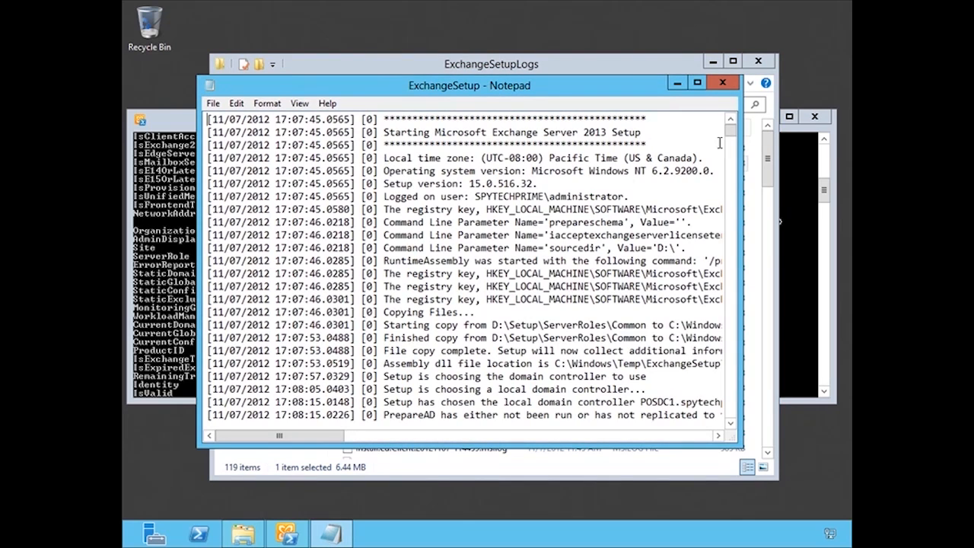
# Browse through the ExchangeSetup log and close Notepad.
pyautogui.scroll(-3)
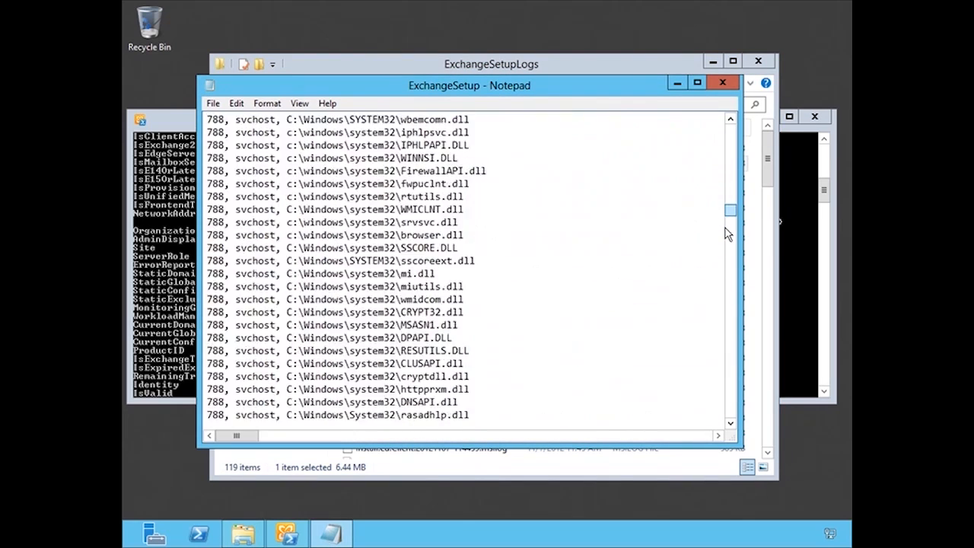
pyautogui.scroll(-3)
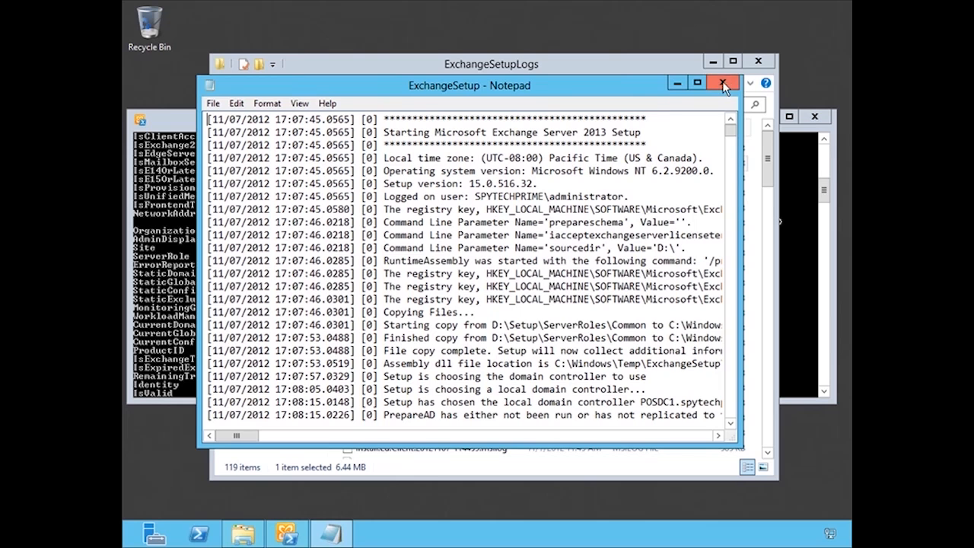
pyautogui.click(722, 83)
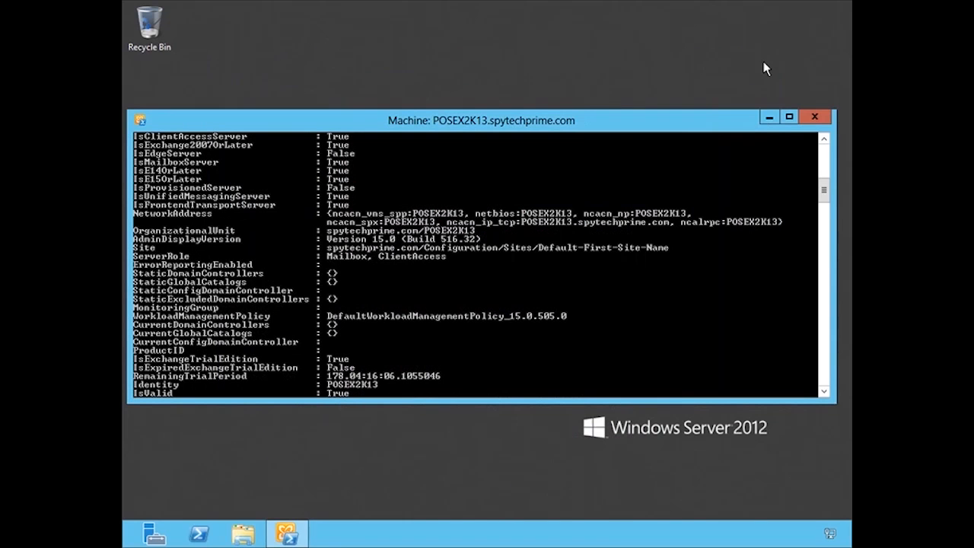
pyautogui.moveTo(507, 425)
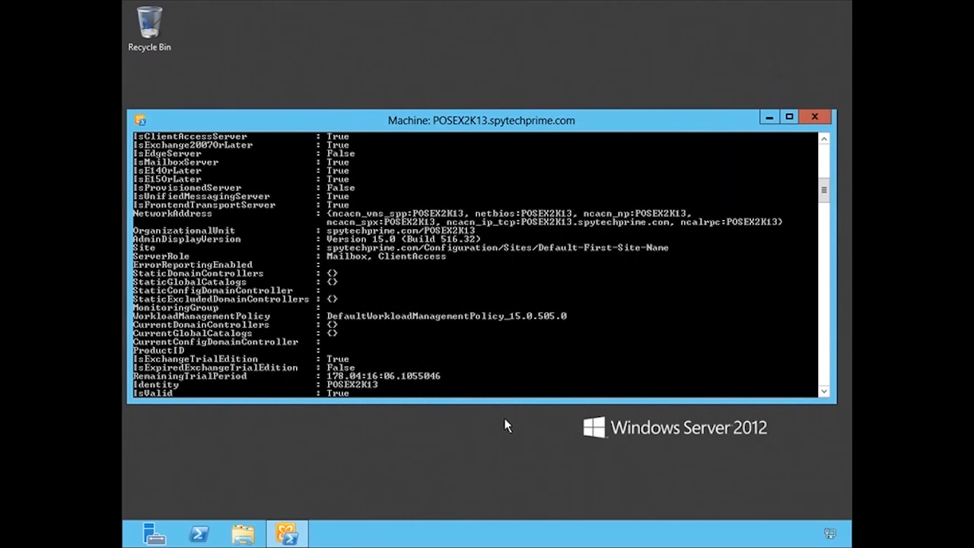